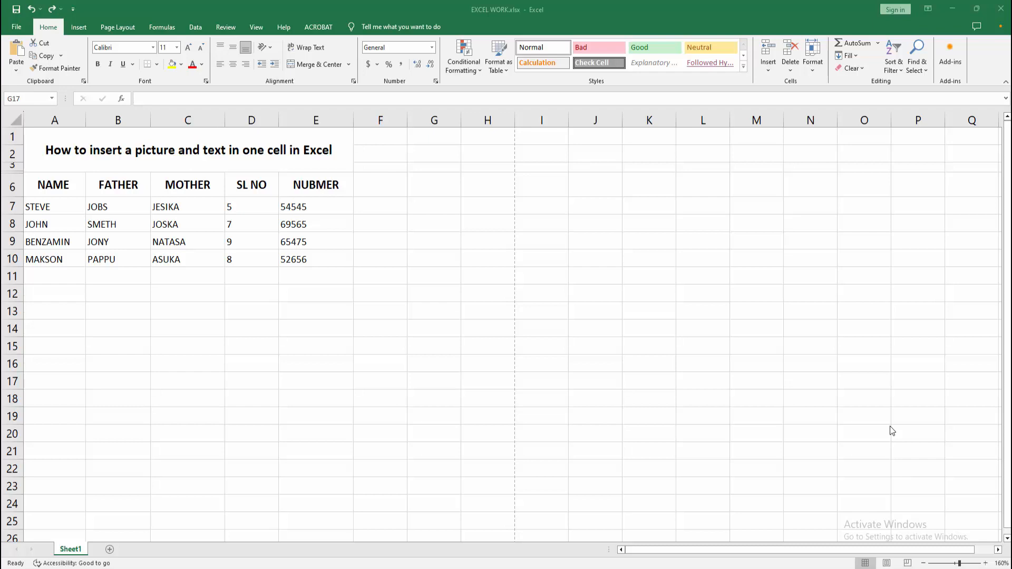
Make row 12 much taller and select cell C12
left_click(434, 381)
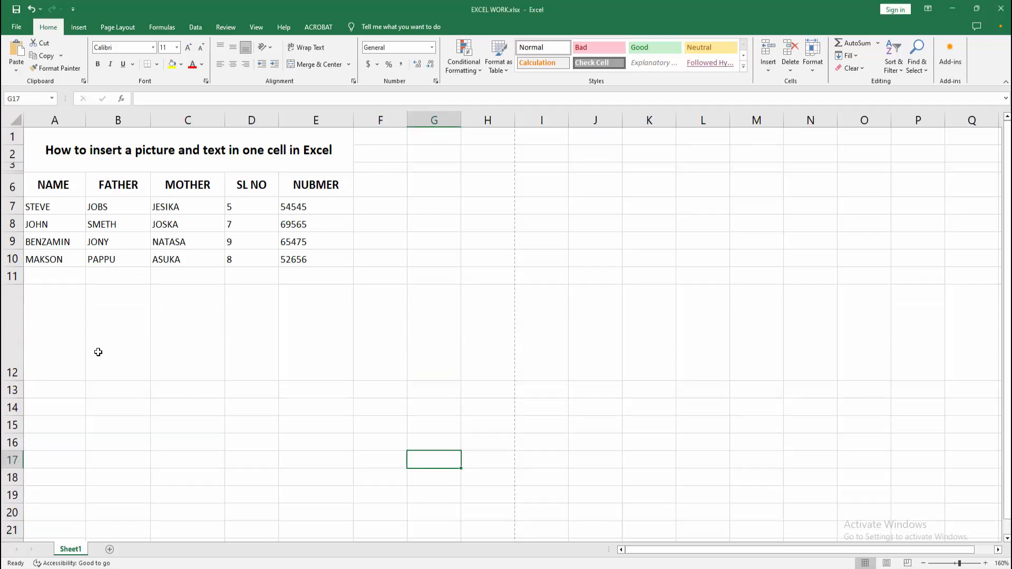
left_click(73, 10)
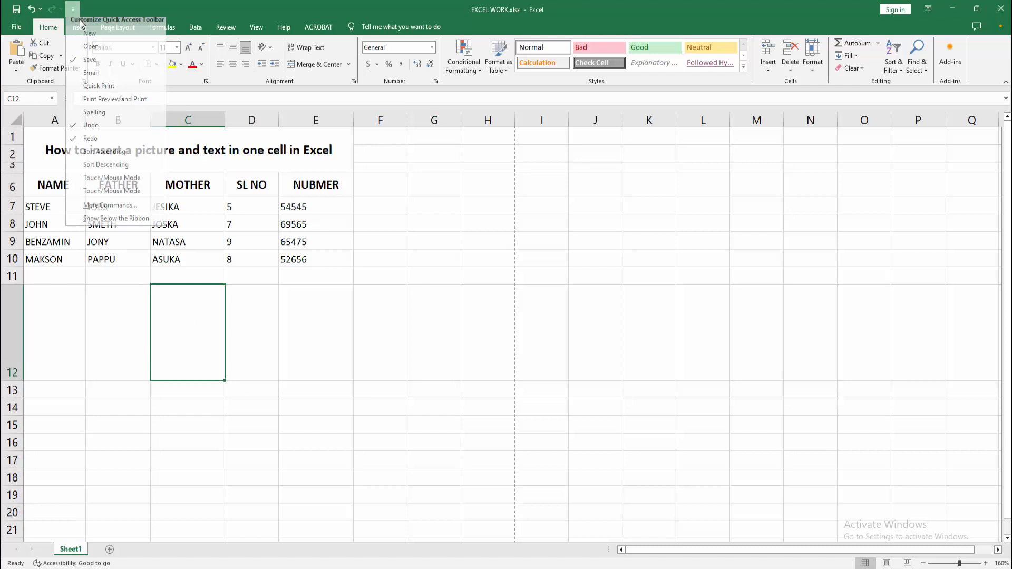
Draw a rectangle shape covering cell C12 from the Insert Shapes gallery
left_click(78, 26)
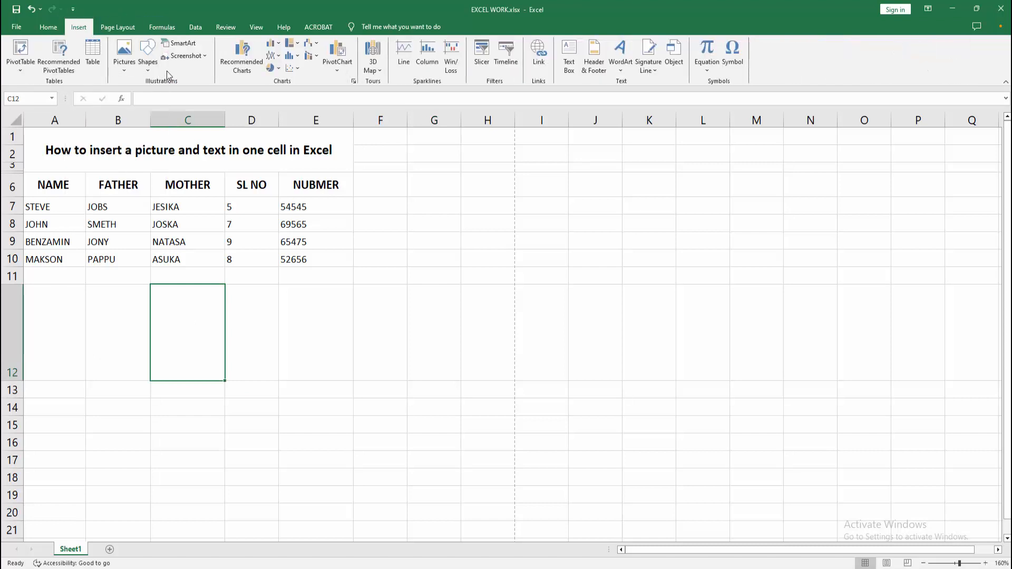
left_click(148, 55)
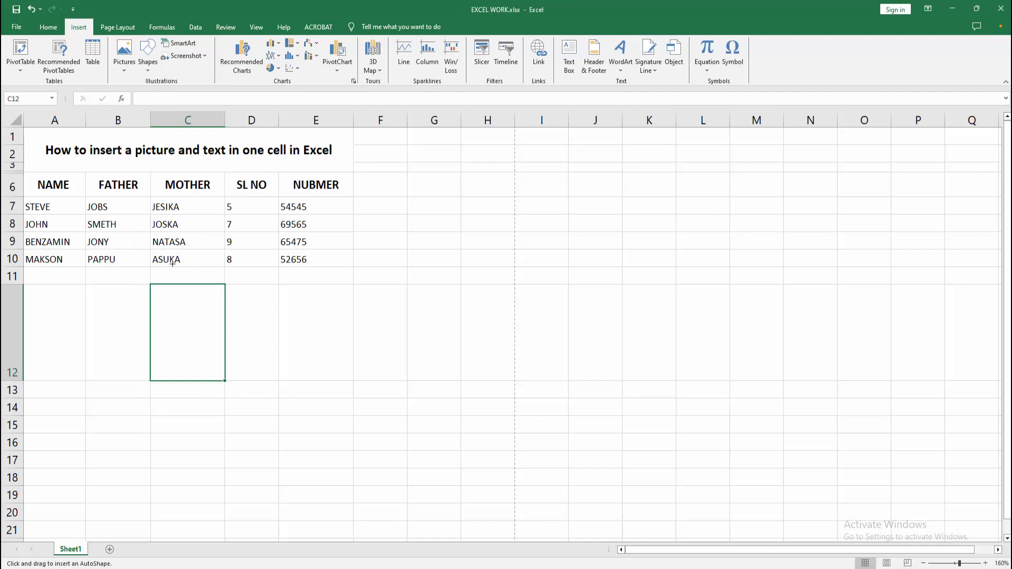
left_click_drag(149, 284, 226, 381)
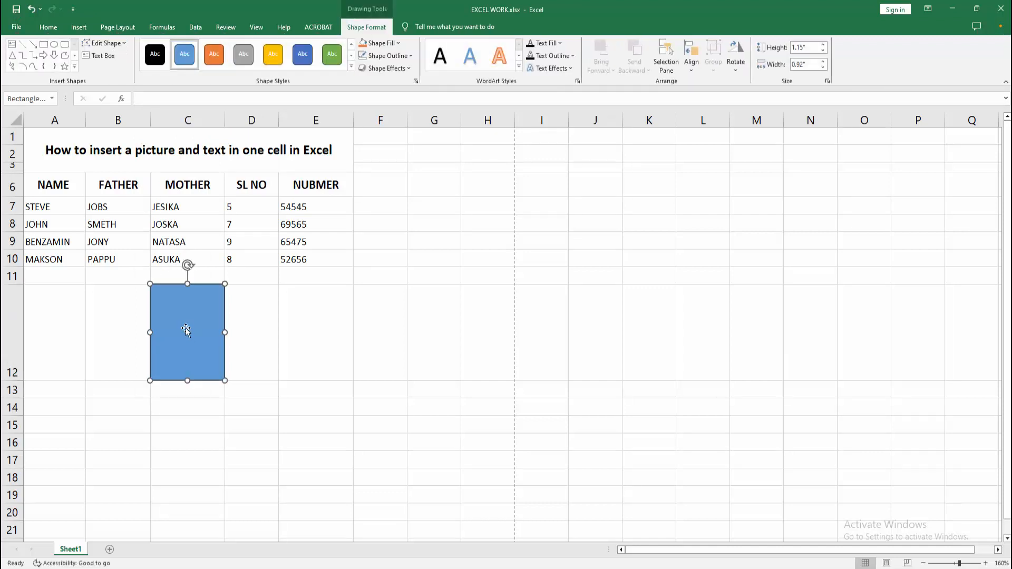
mouse_move(372, 27)
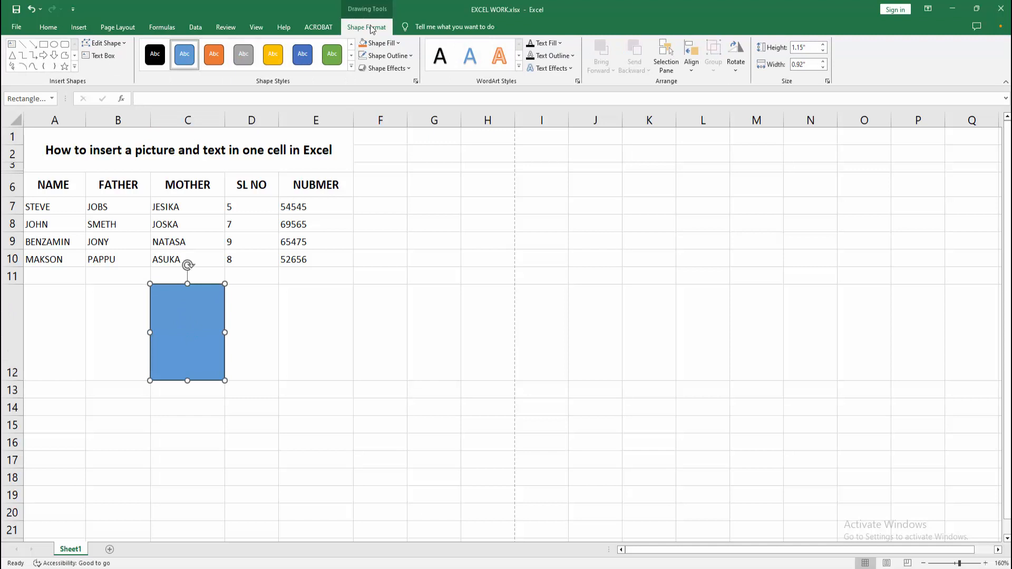
Remove the rectangle's outline with Shape Outline > No Outline
left_click(386, 56)
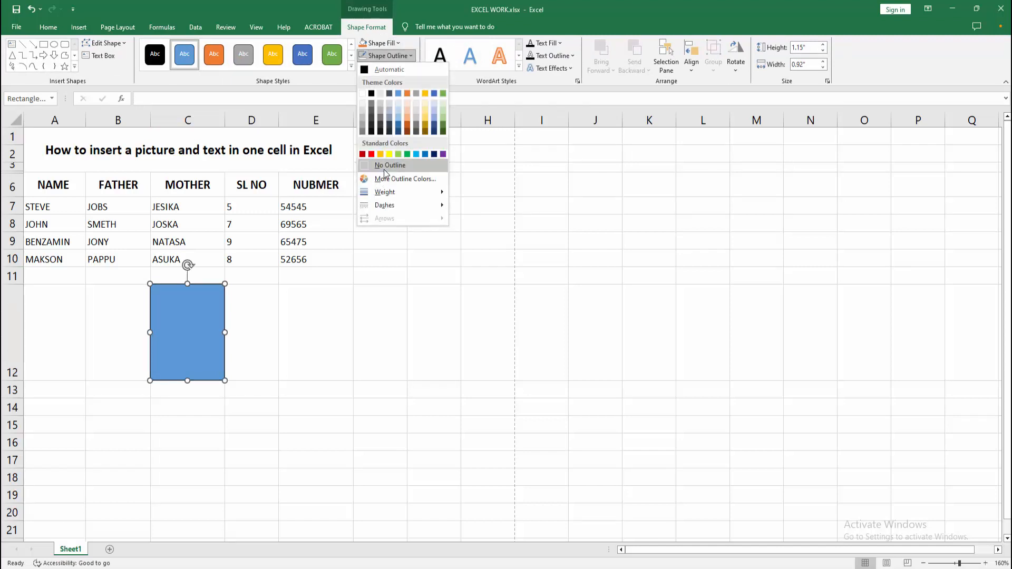
left_click(389, 165)
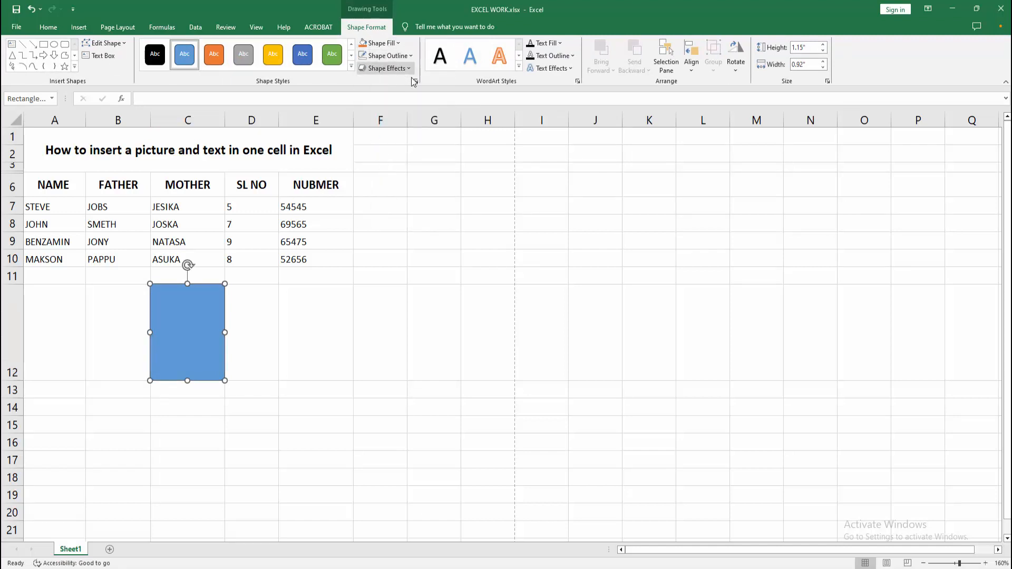
Fill the rectangle with a leaf picture via Format Shape's picture fill
left_click(417, 81)
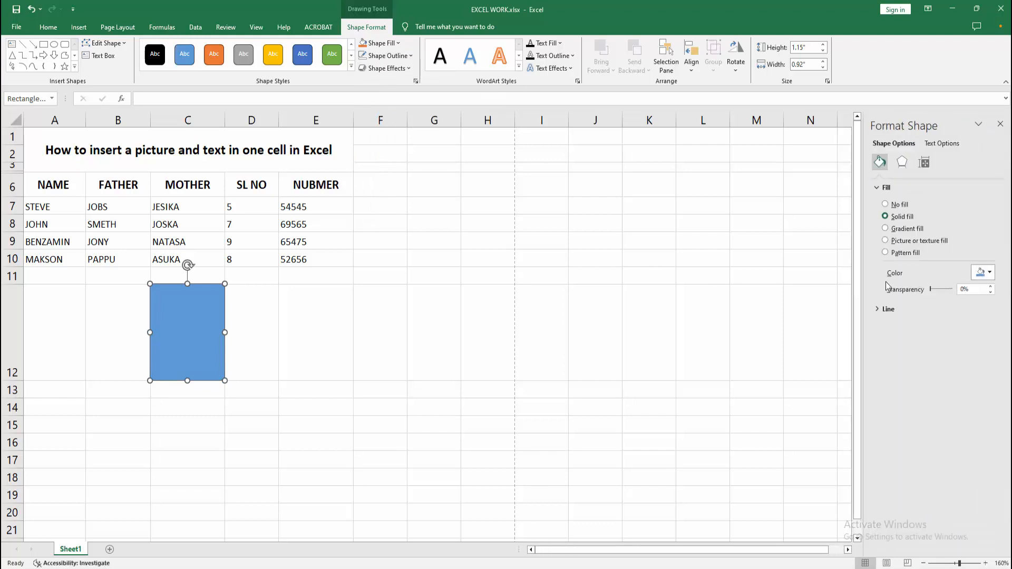
left_click(886, 187)
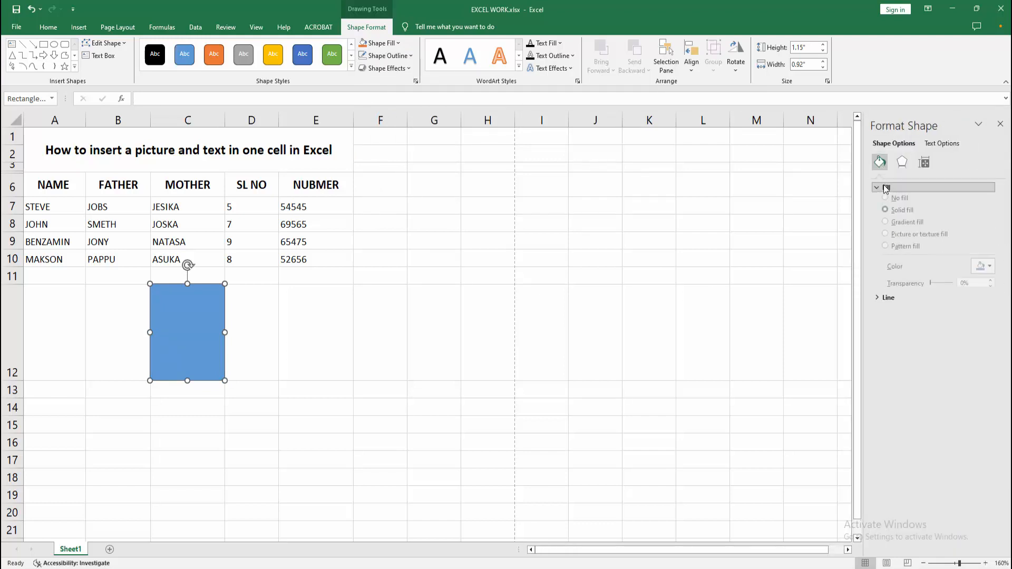
left_click(884, 241)
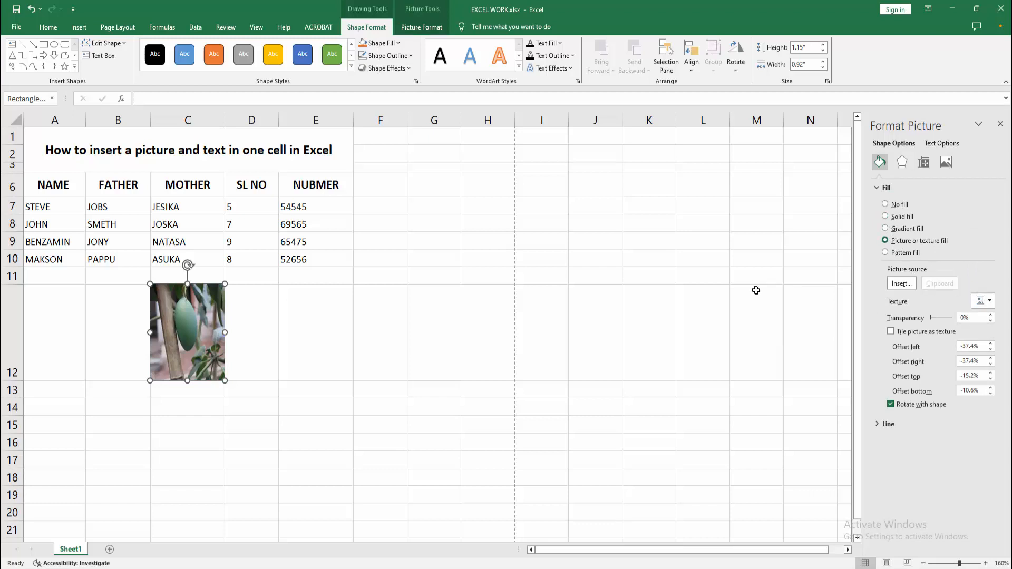
mouse_move(549, 294)
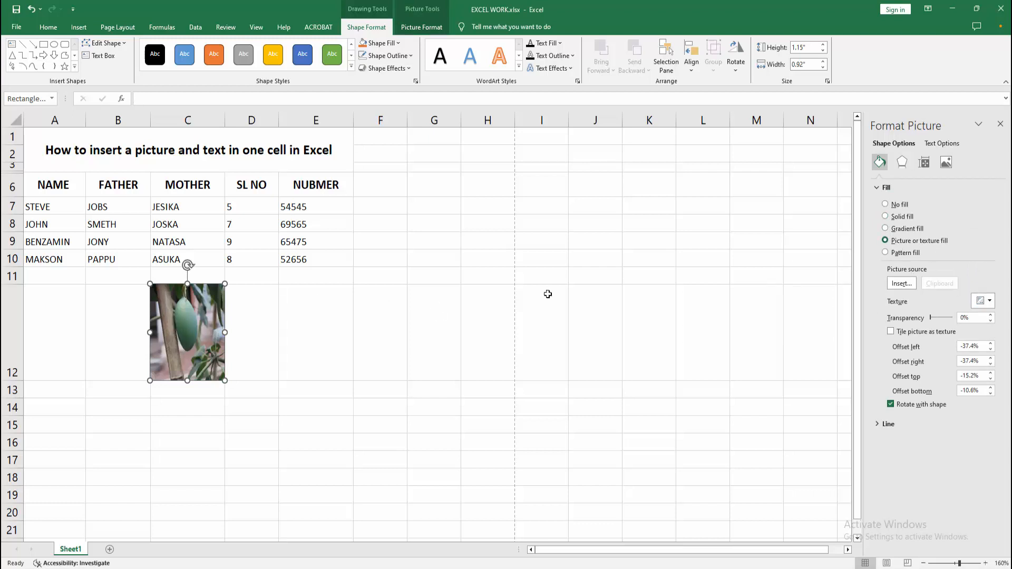
Write 'FF', 'SDFDSFDSFDSFDSFD', 'DFDFDFDFDFD' over the picture and deselect the shape
type("FF")
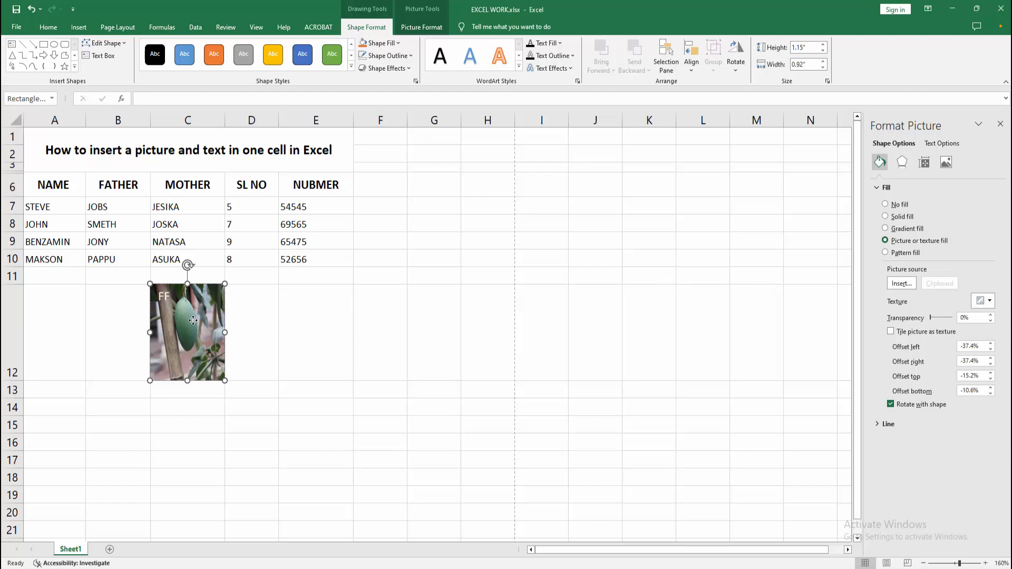
type("SDFDSFDSFDSFDSFD")
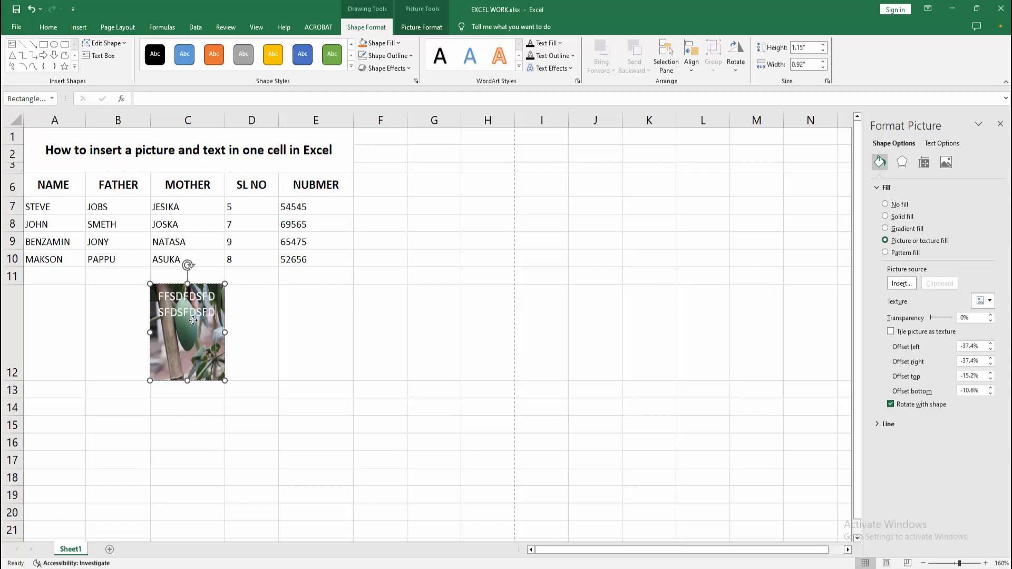
type("DFDFDFDFDFD")
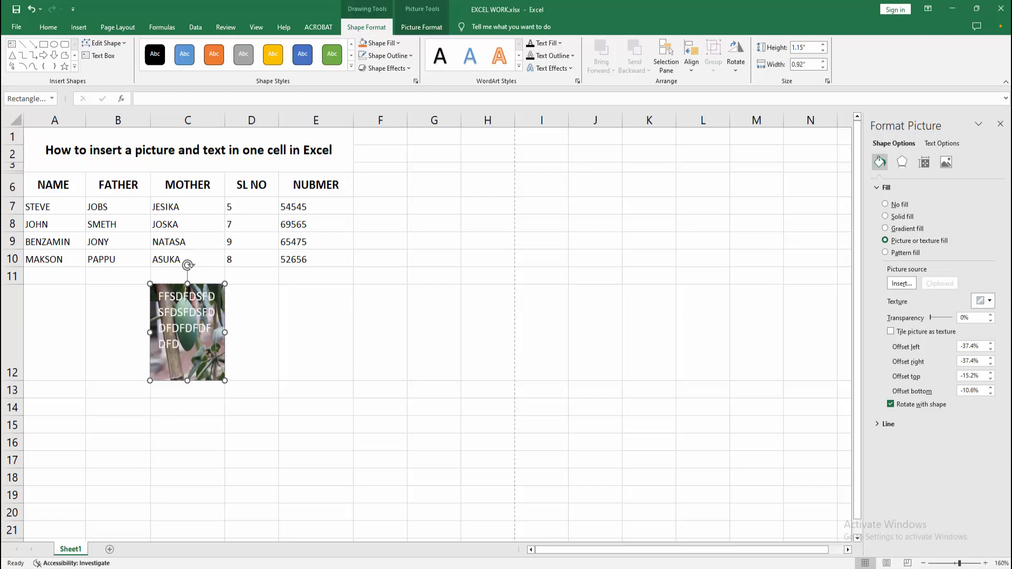
left_click(188, 441)
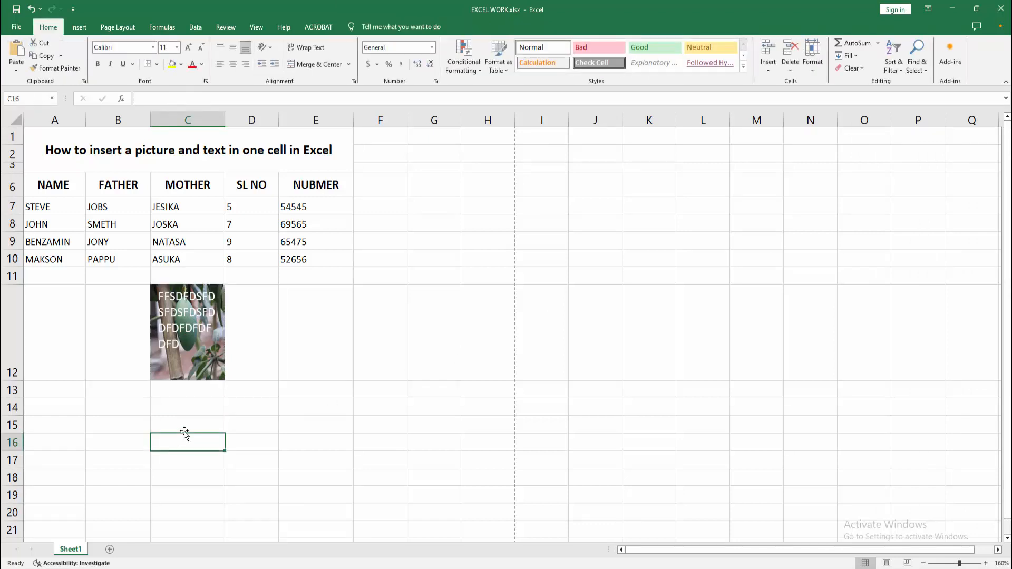
mouse_move(188, 437)
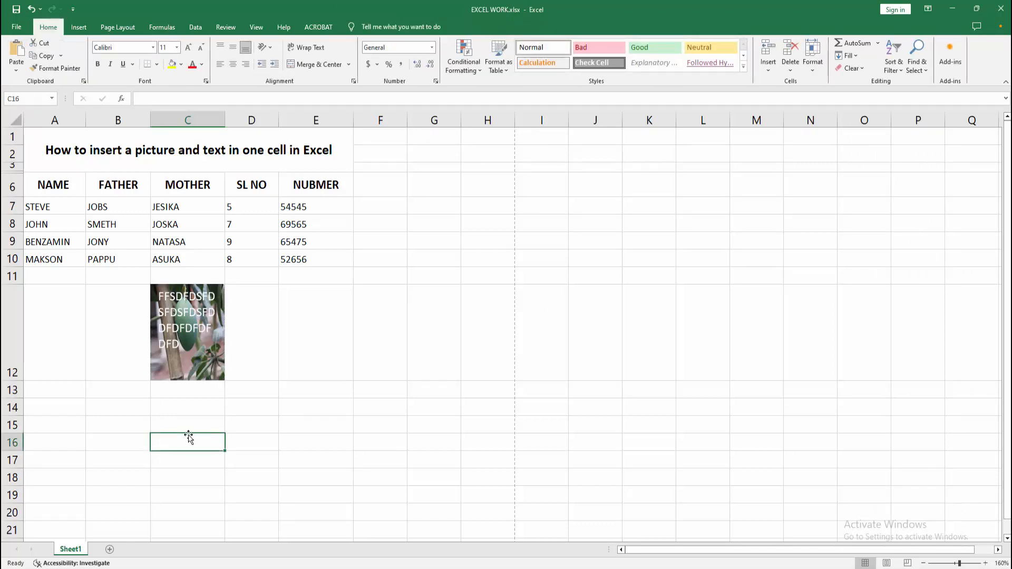